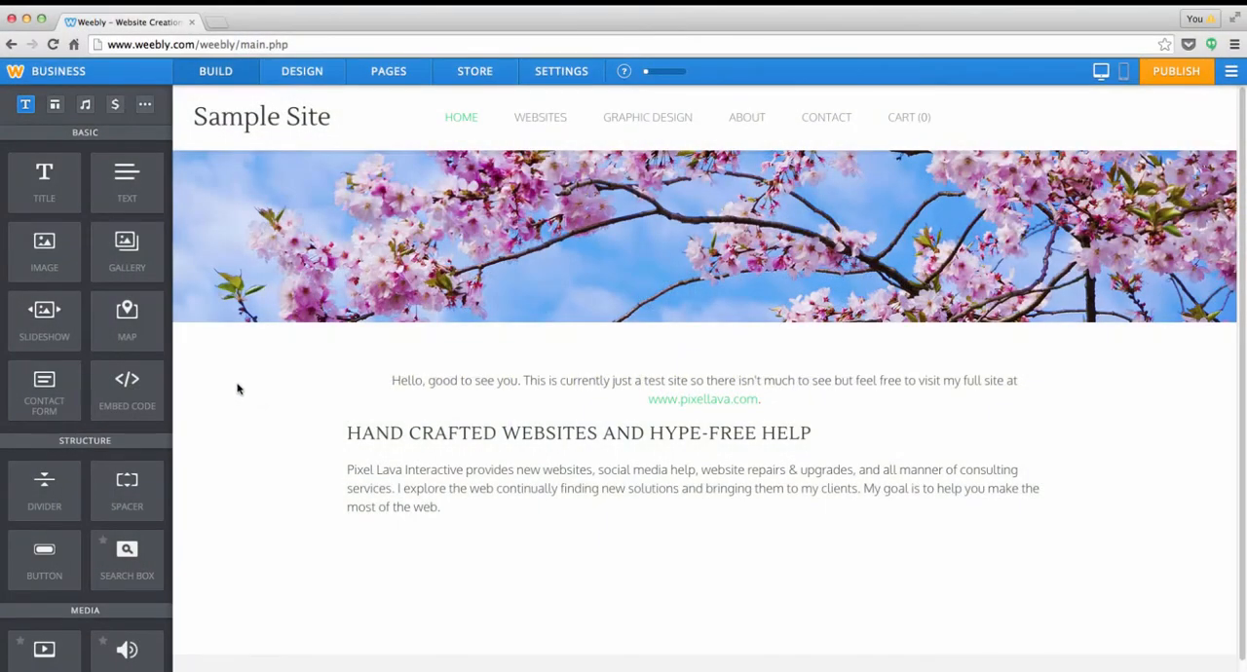
mouse_move(232, 396)
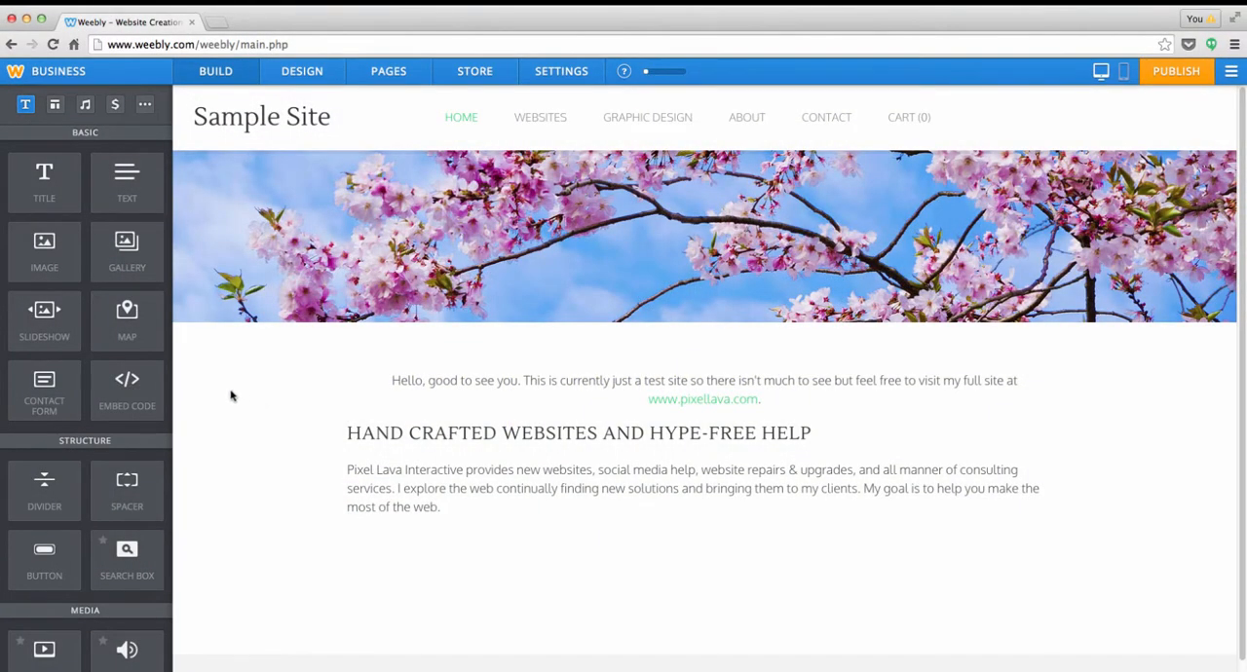
mouse_move(238, 400)
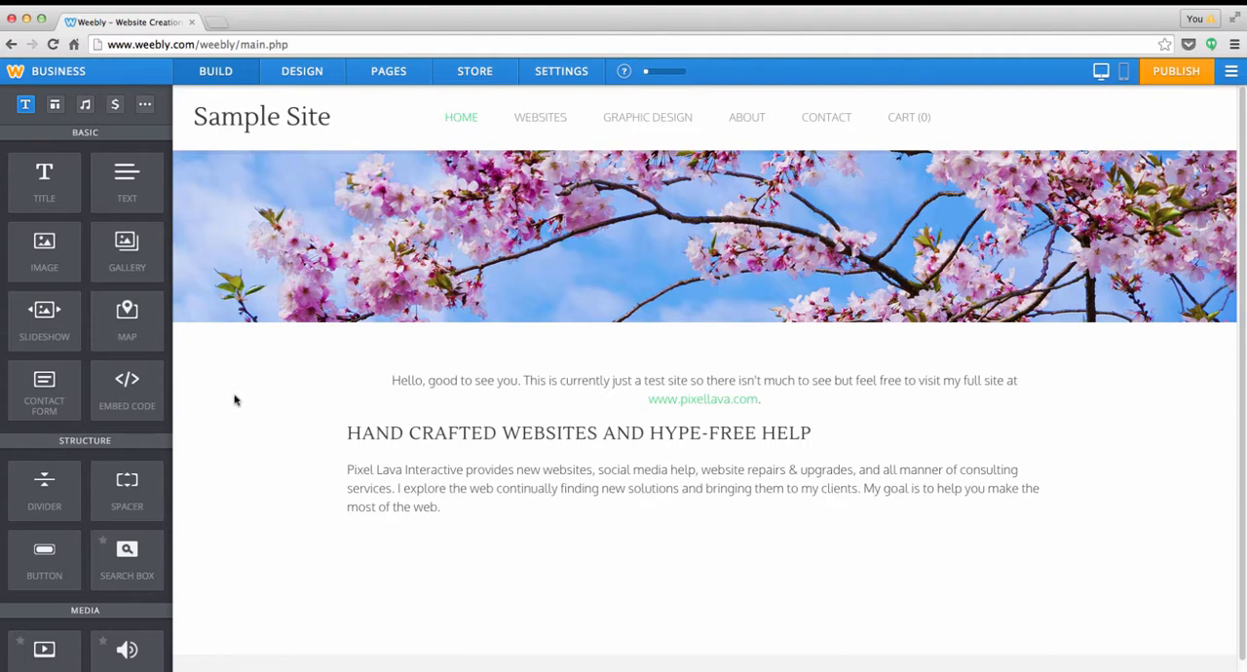
mouse_move(242, 405)
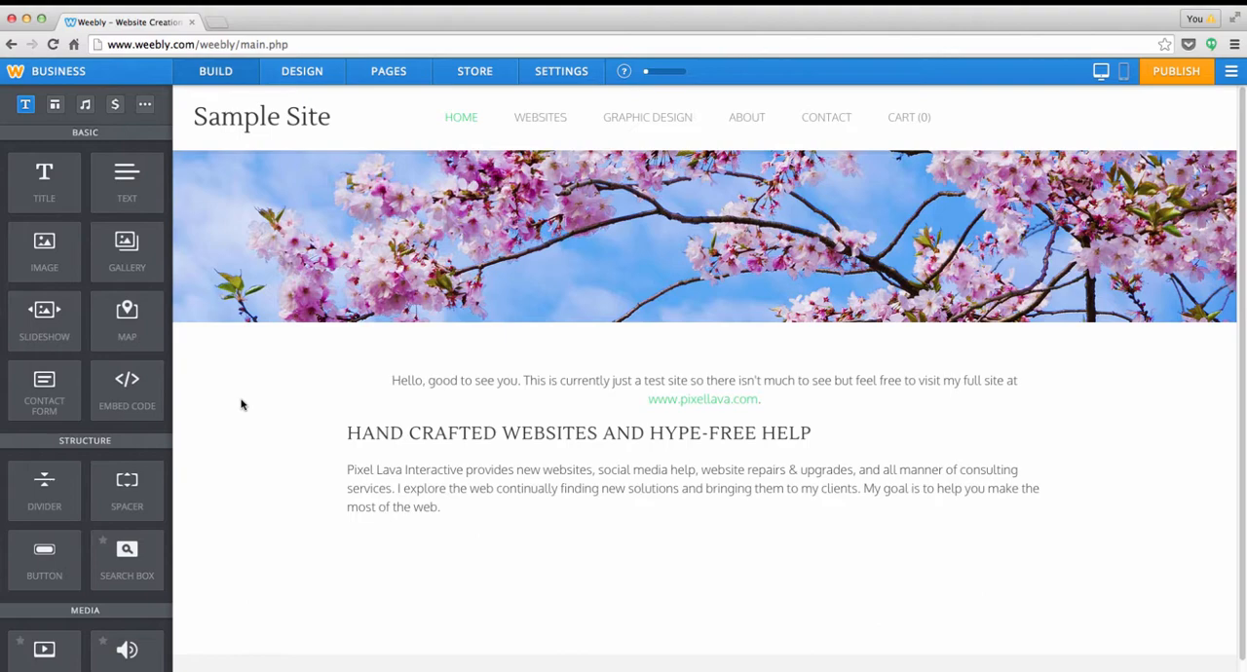
mouse_move(243, 405)
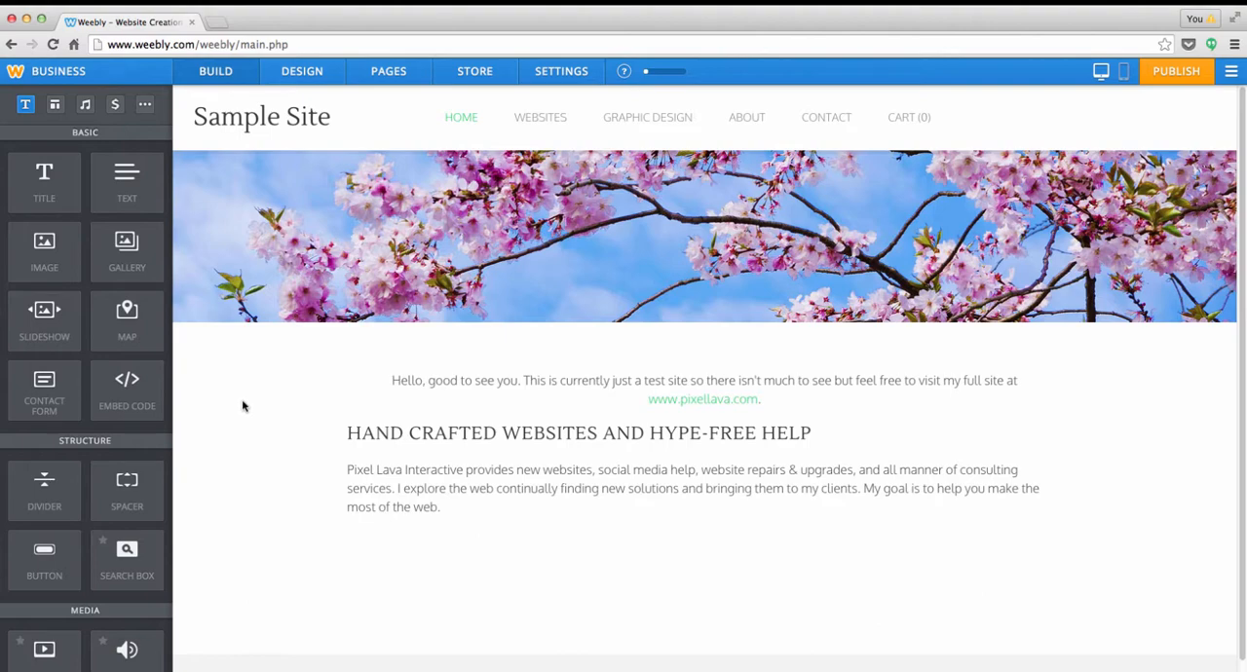
mouse_move(64, 199)
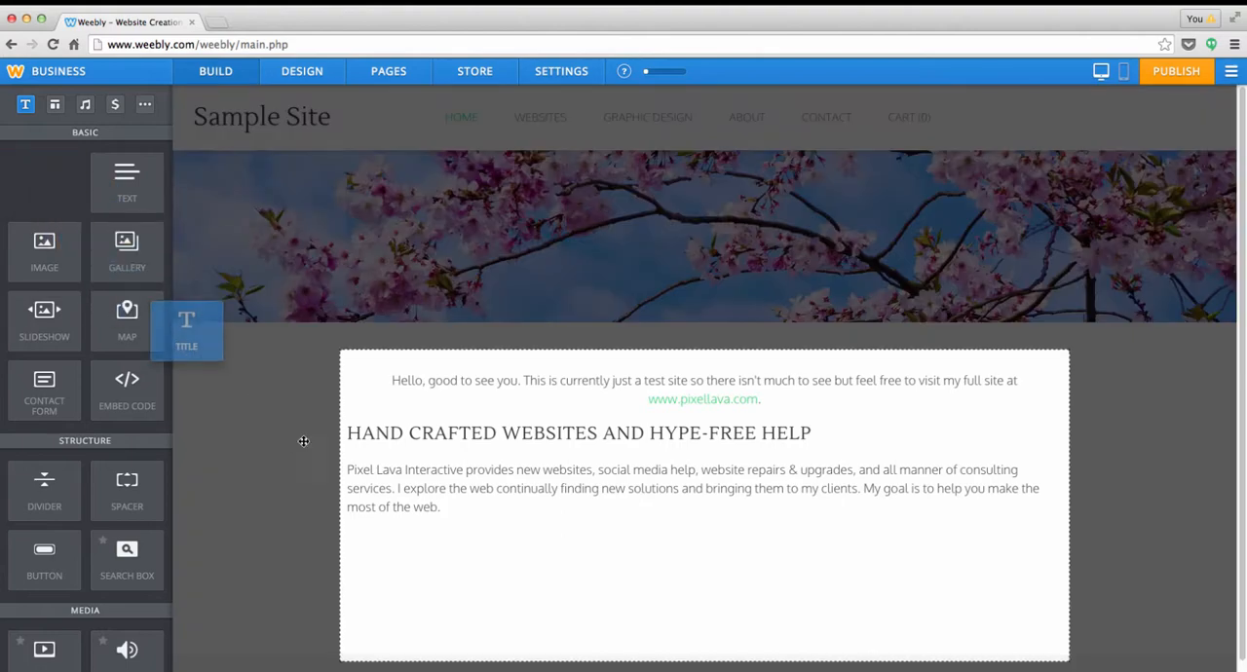
Step: Place a Title element below the intro text reading 'WHAT'S NEW'
left_click_drag(187, 329, 464, 534)
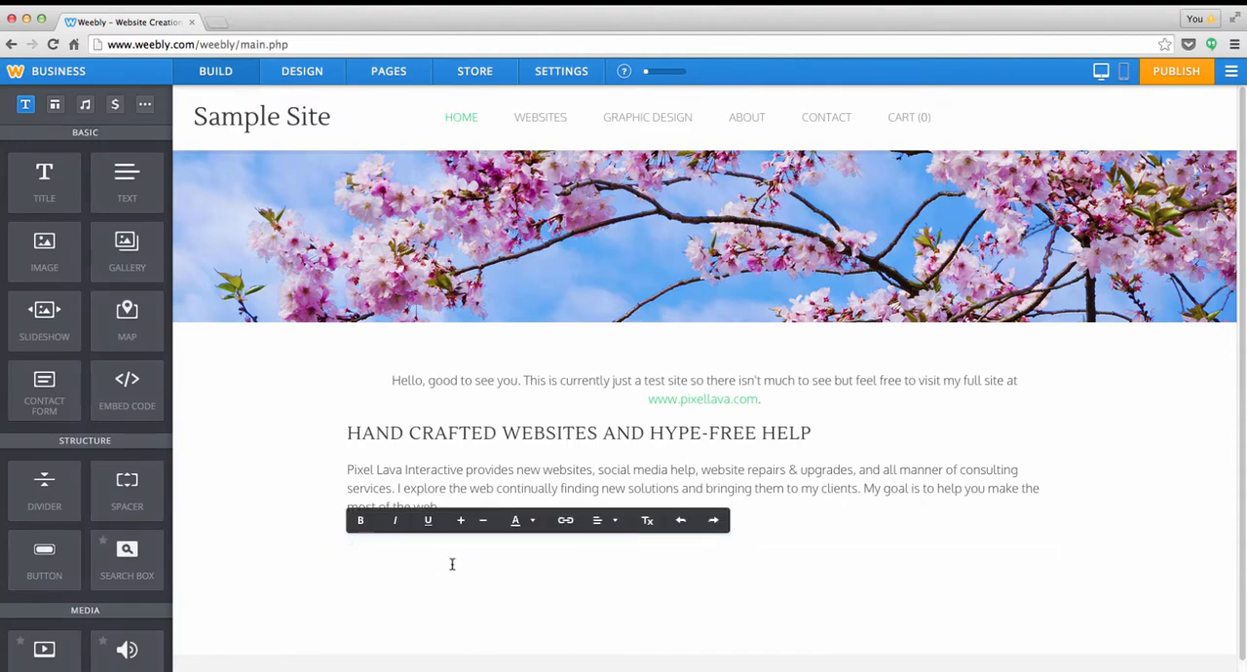
type("W")
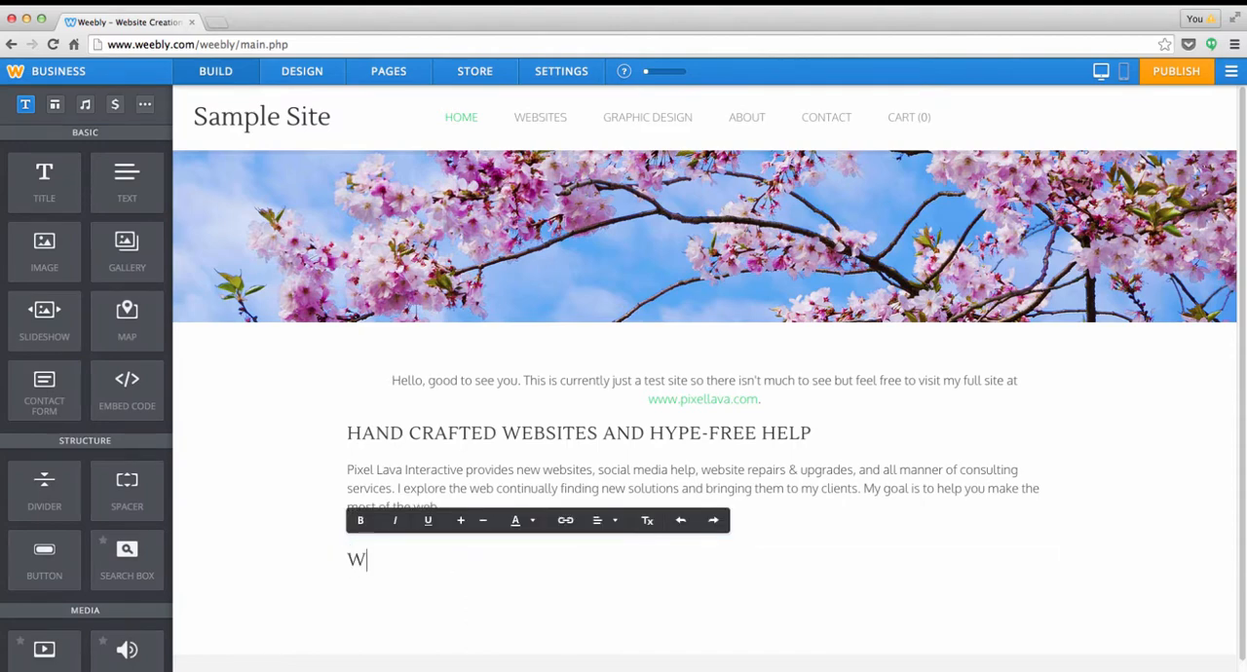
type("HAT'S NEW")
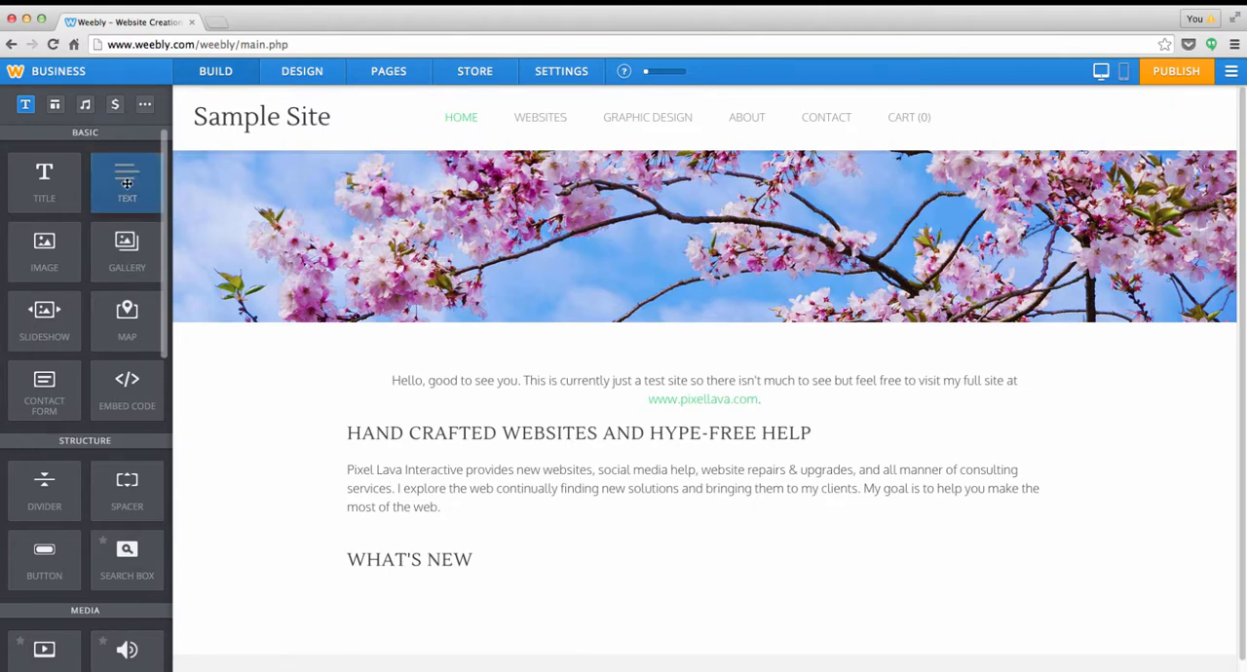
Step: Place a Text element under the heading and enter the interactive workshop sessions description
left_click_drag(127, 183, 596, 573)
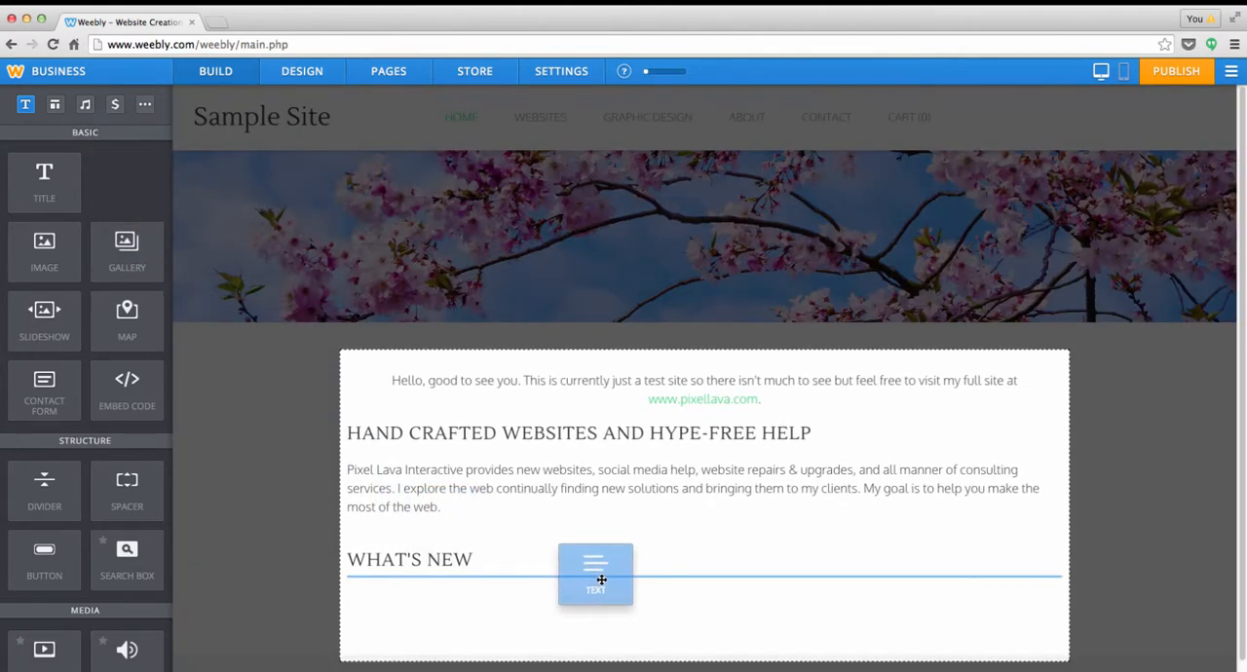
left_click_drag(597, 573, 651, 572)
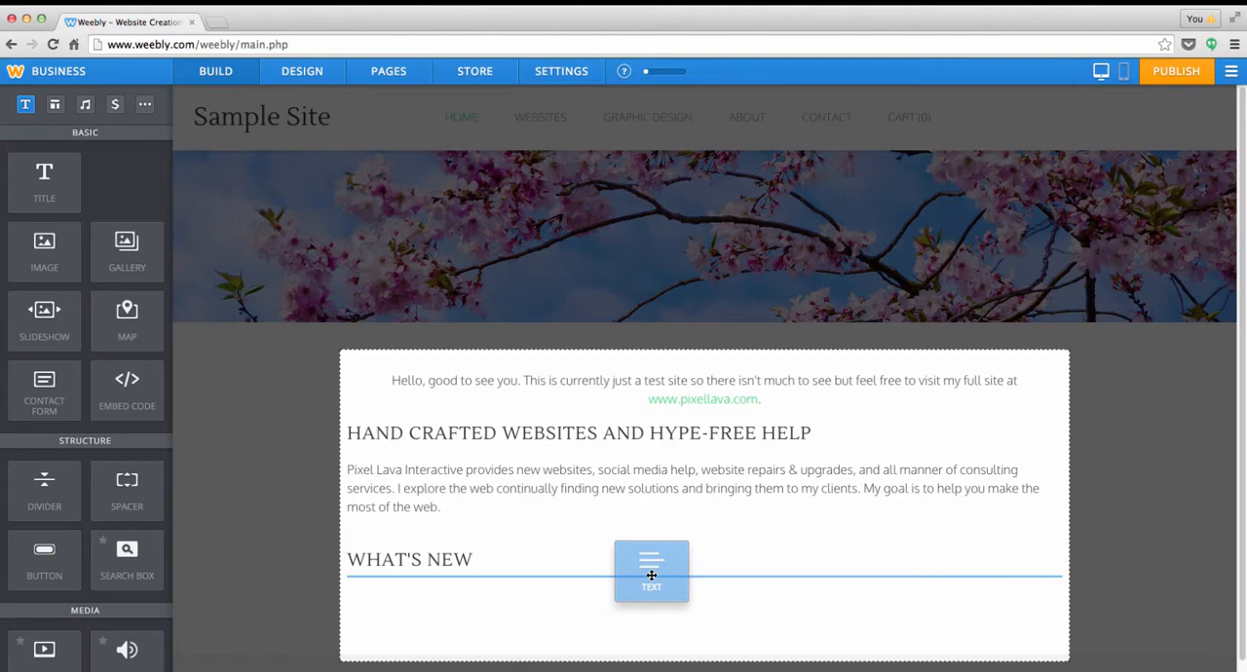
left_click_drag(651, 573, 670, 575)
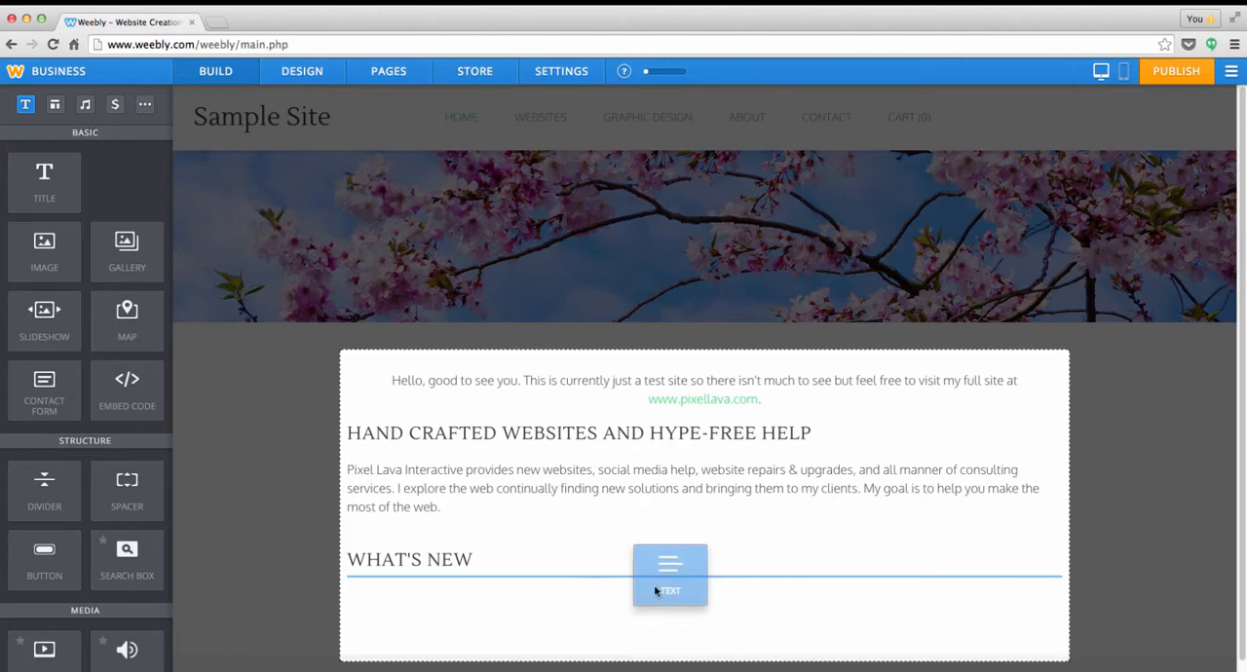
left_click_drag(670, 573, 670, 596)
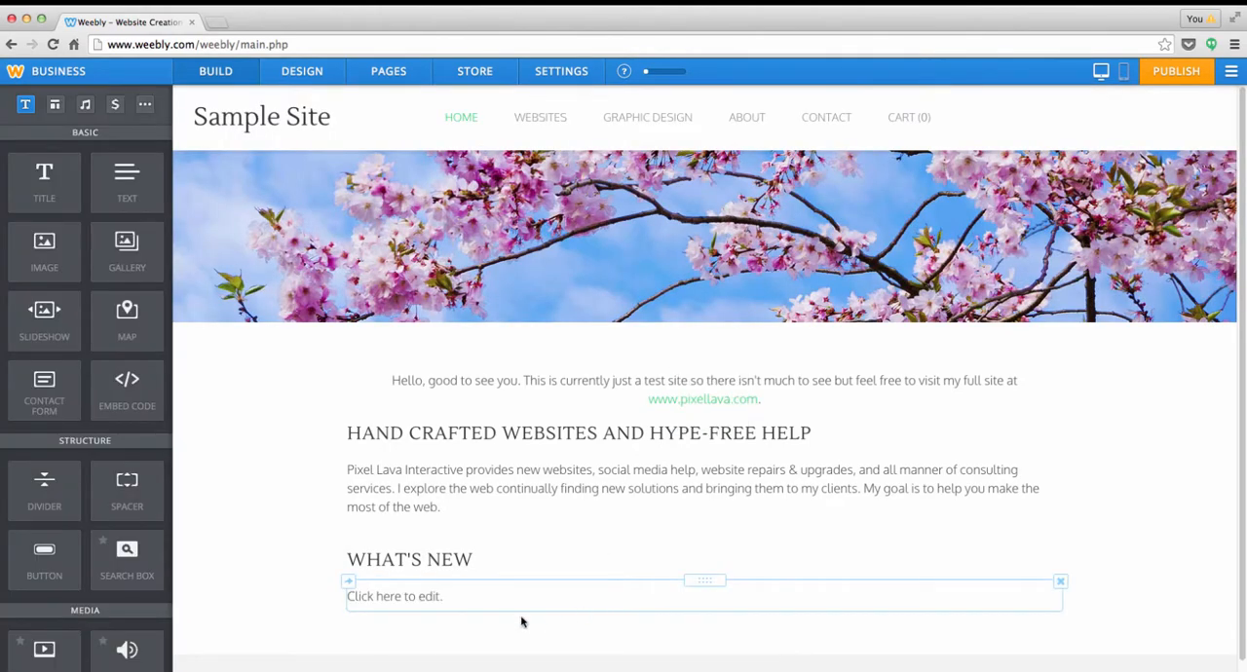
left_click(409, 596)
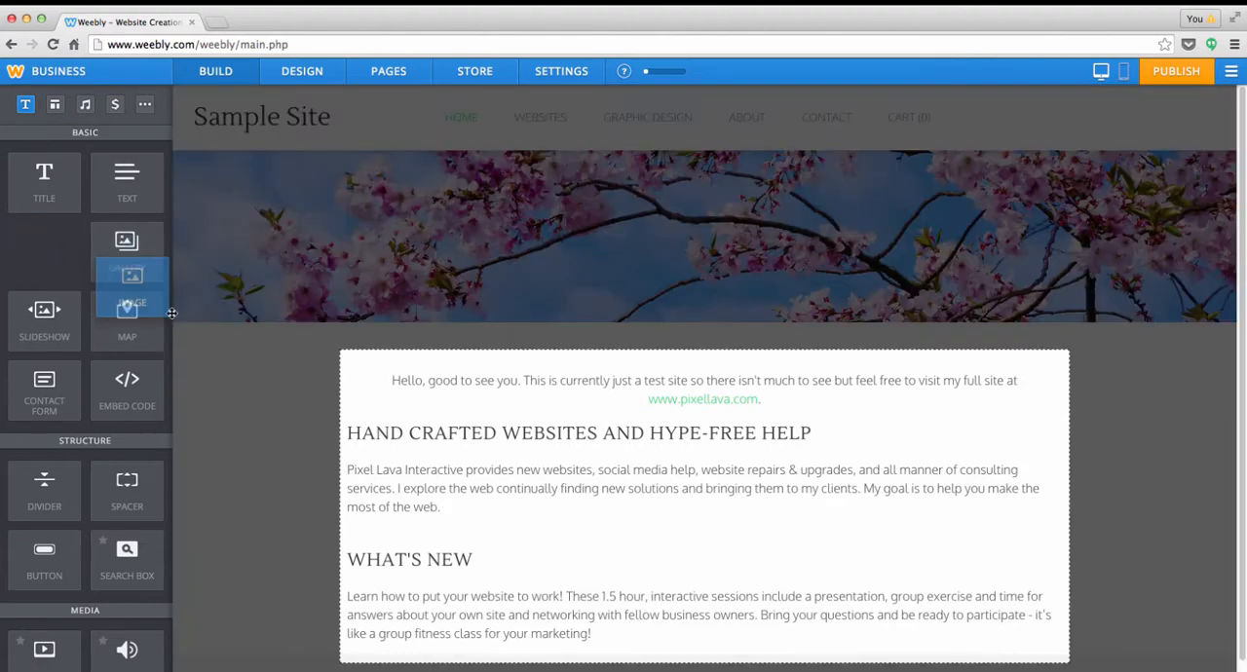
Step: Place an Image element beside the What's New text, with a map and button alongside
left_click_drag(127, 308, 394, 502)
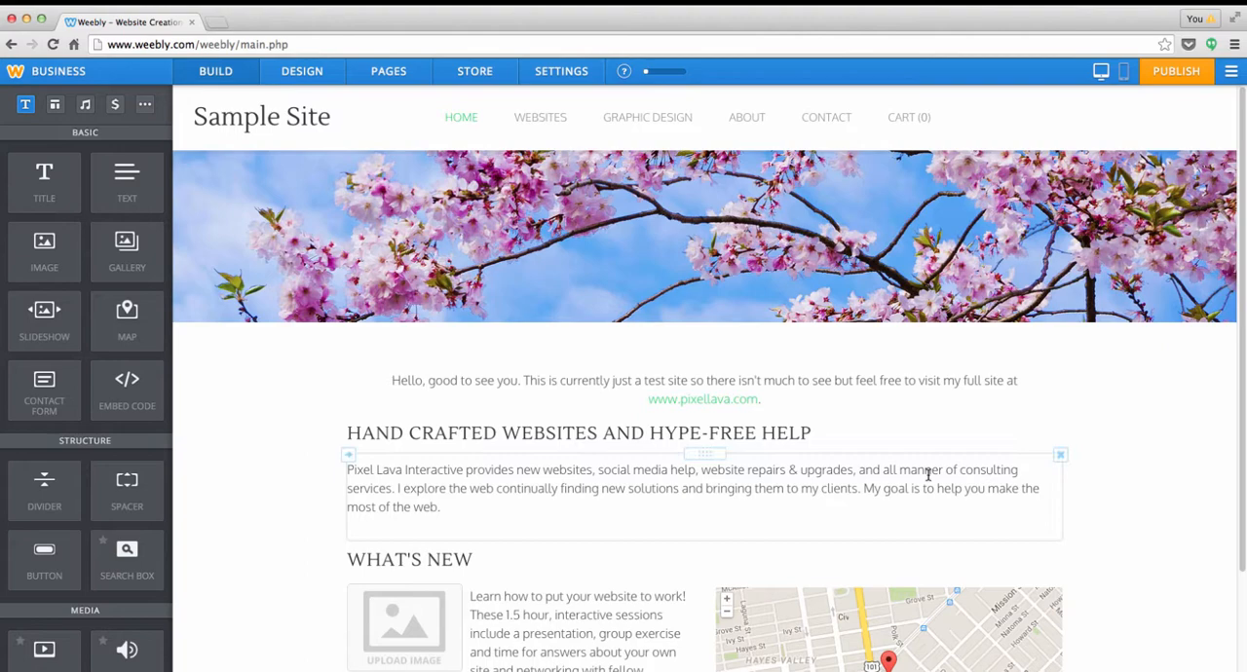
scroll("down", 3)
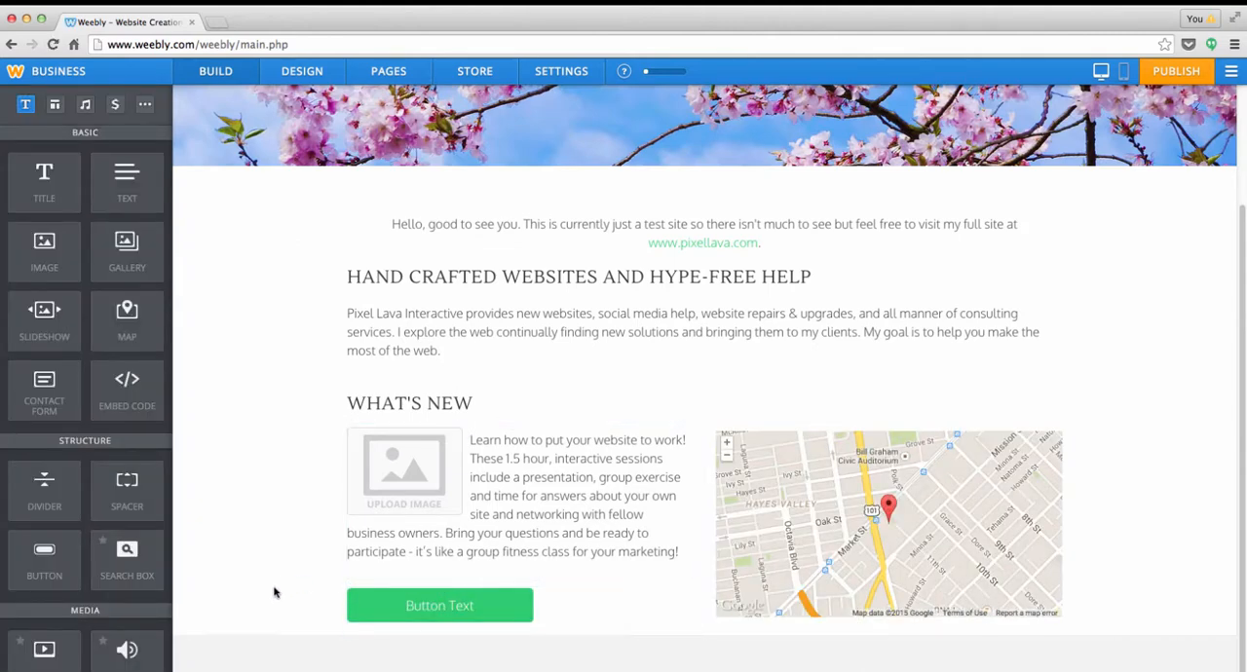
mouse_move(285, 550)
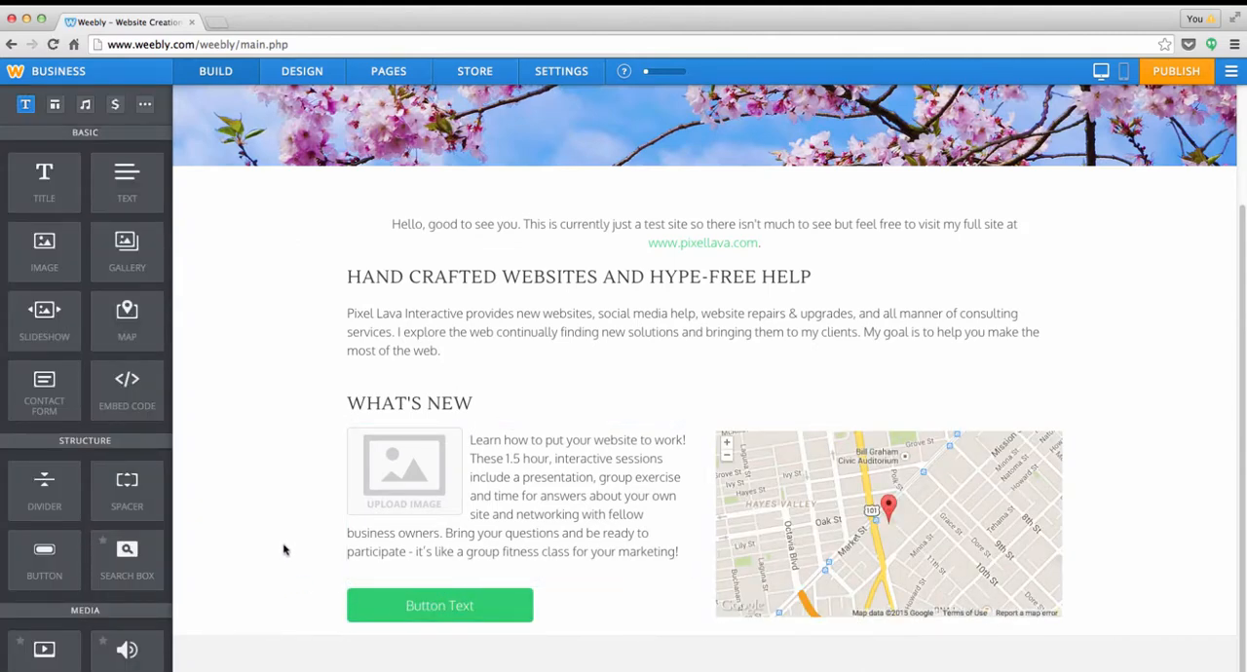
mouse_move(296, 555)
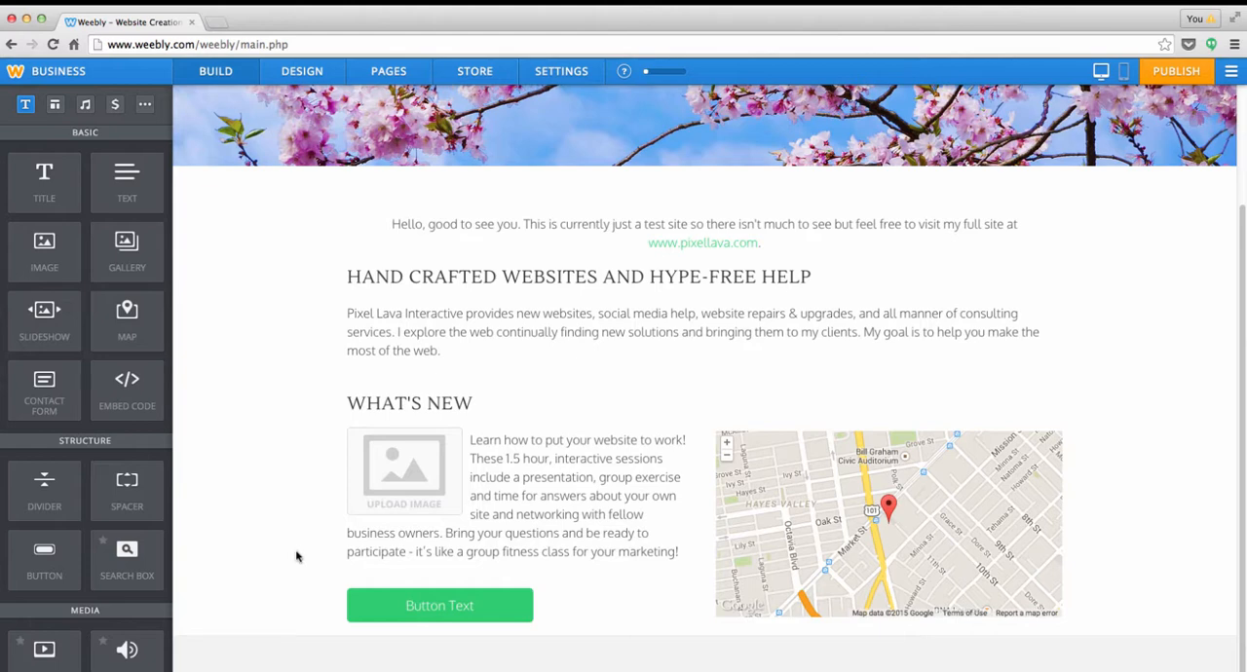
left_click(555, 495)
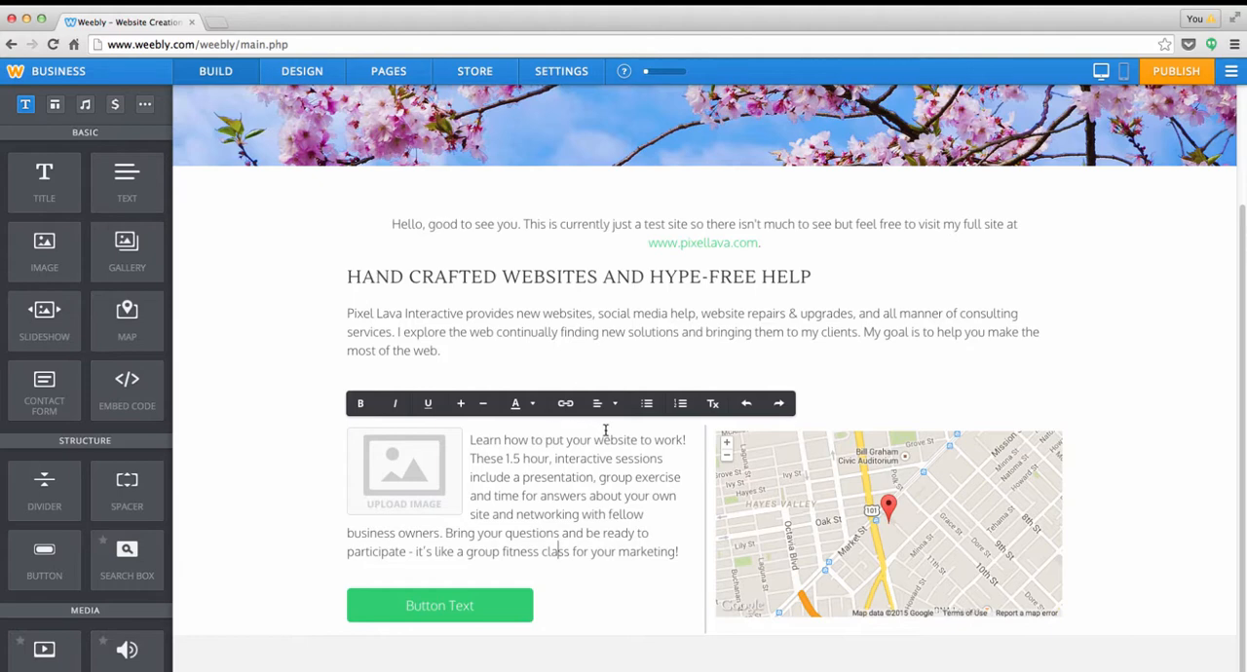
mouse_move(639, 470)
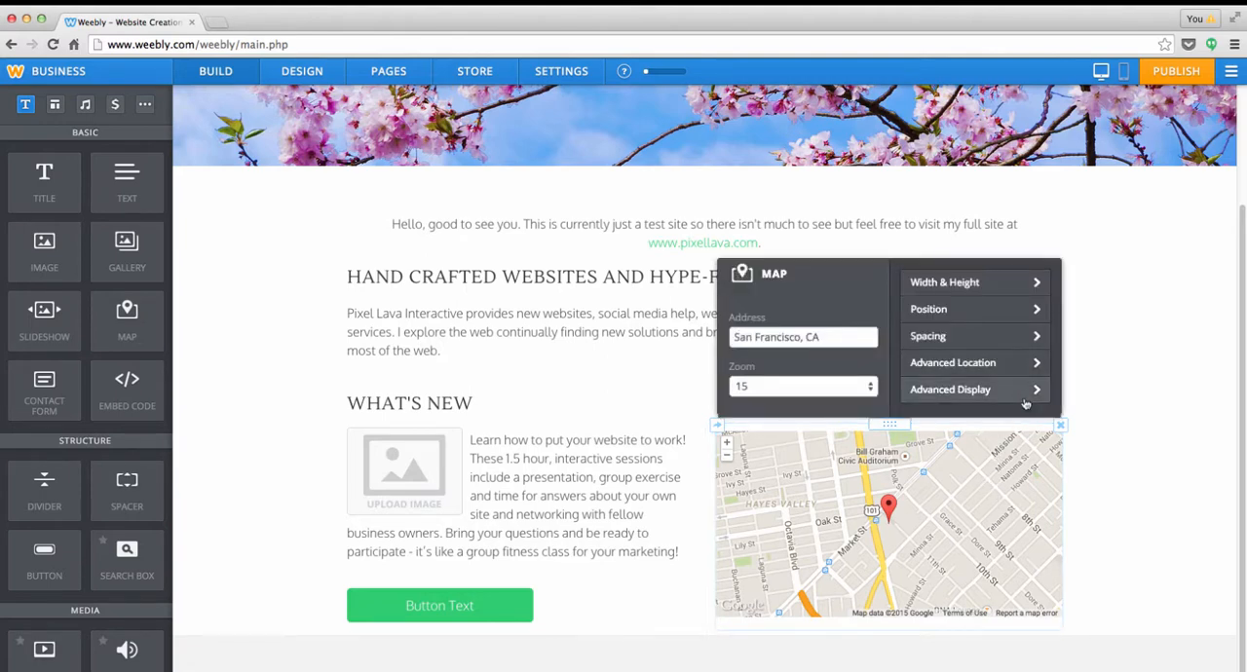
mouse_move(281, 592)
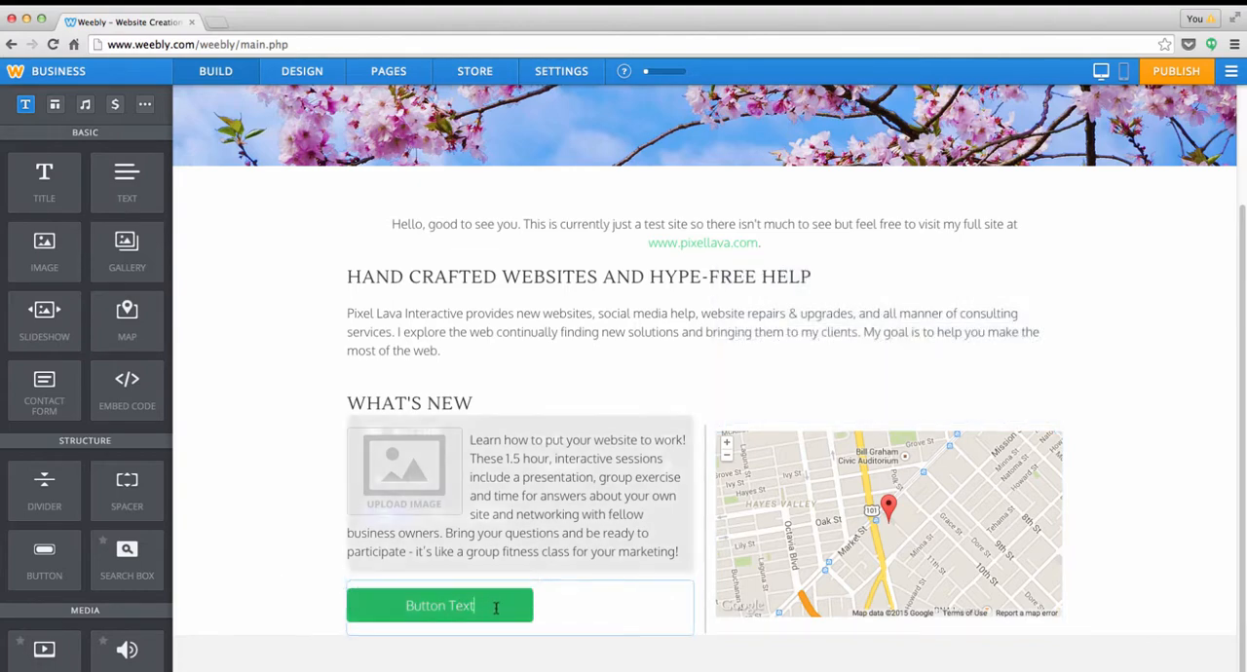
left_click(440, 605)
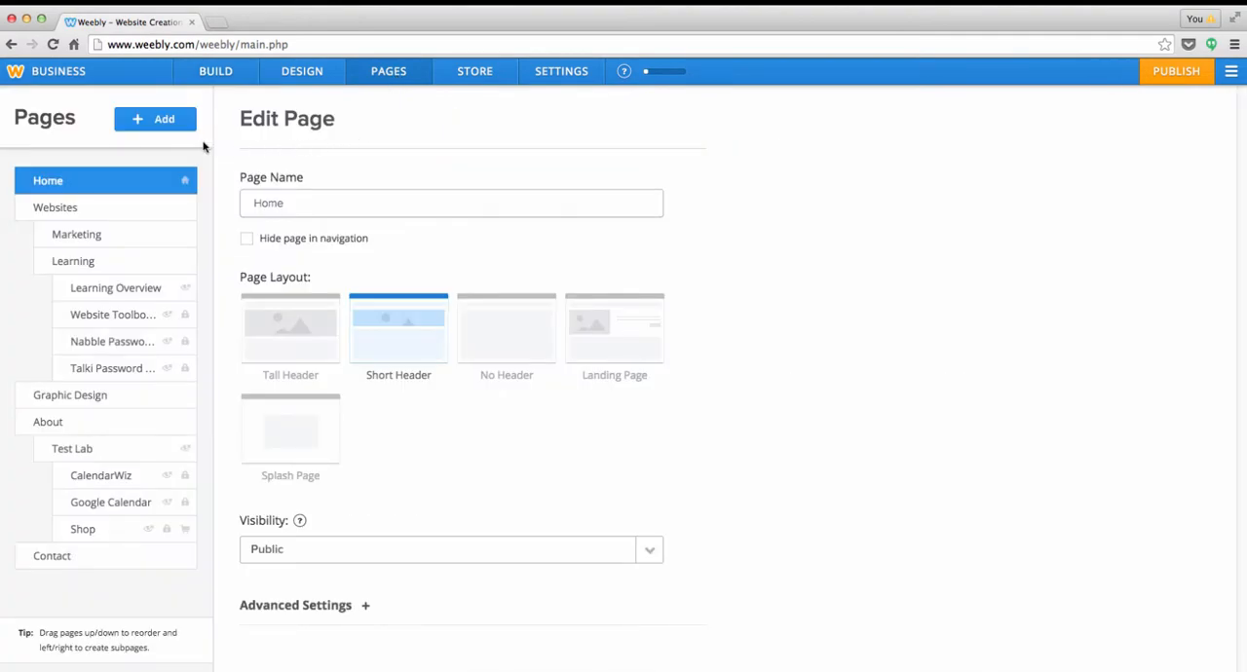
Step: Review the + Add list of page types, then return to the Build editor for the home page
left_click(156, 116)
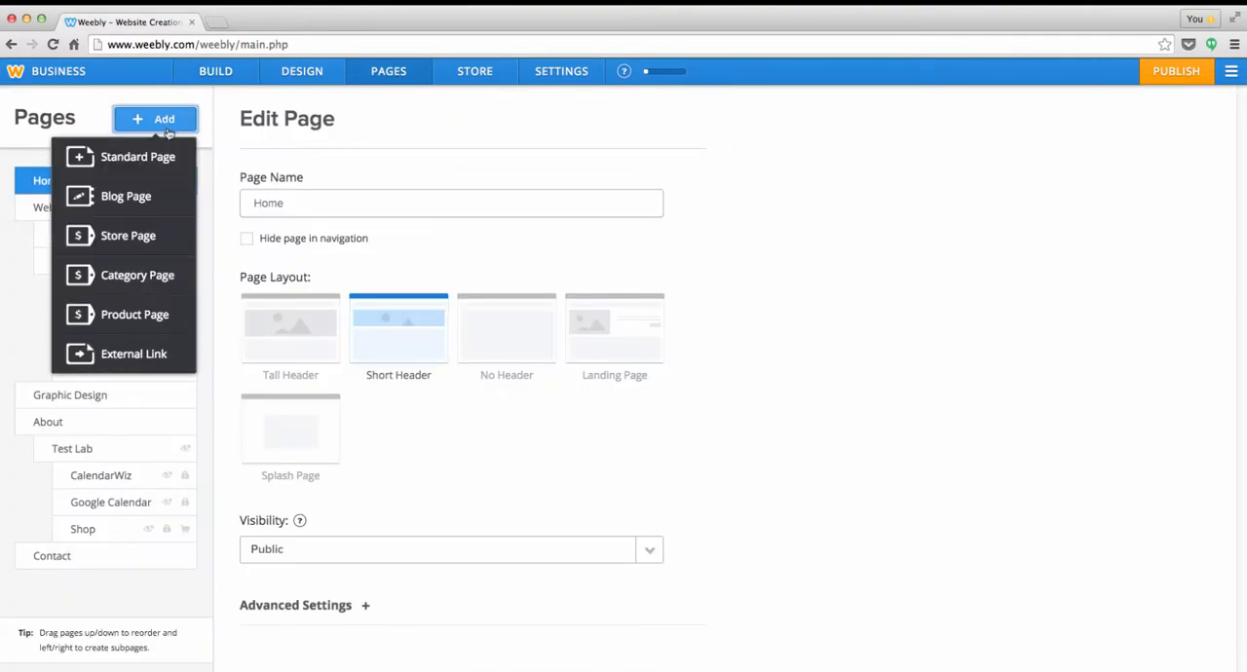
left_click(156, 117)
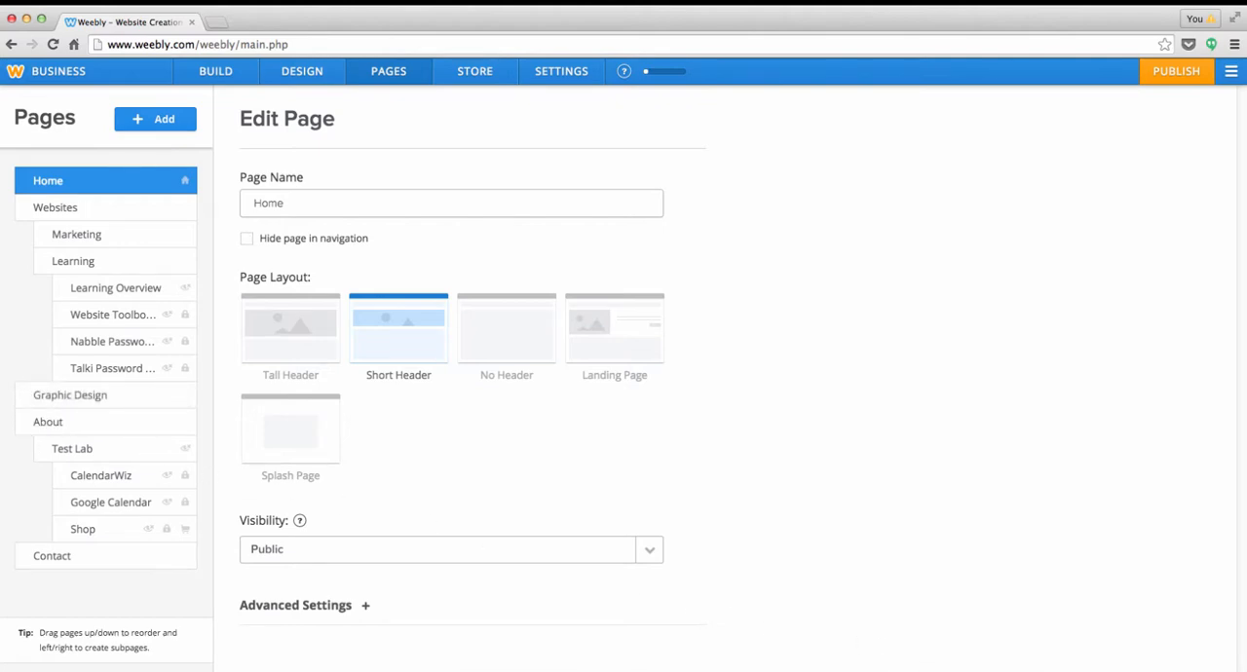
mouse_move(448, 483)
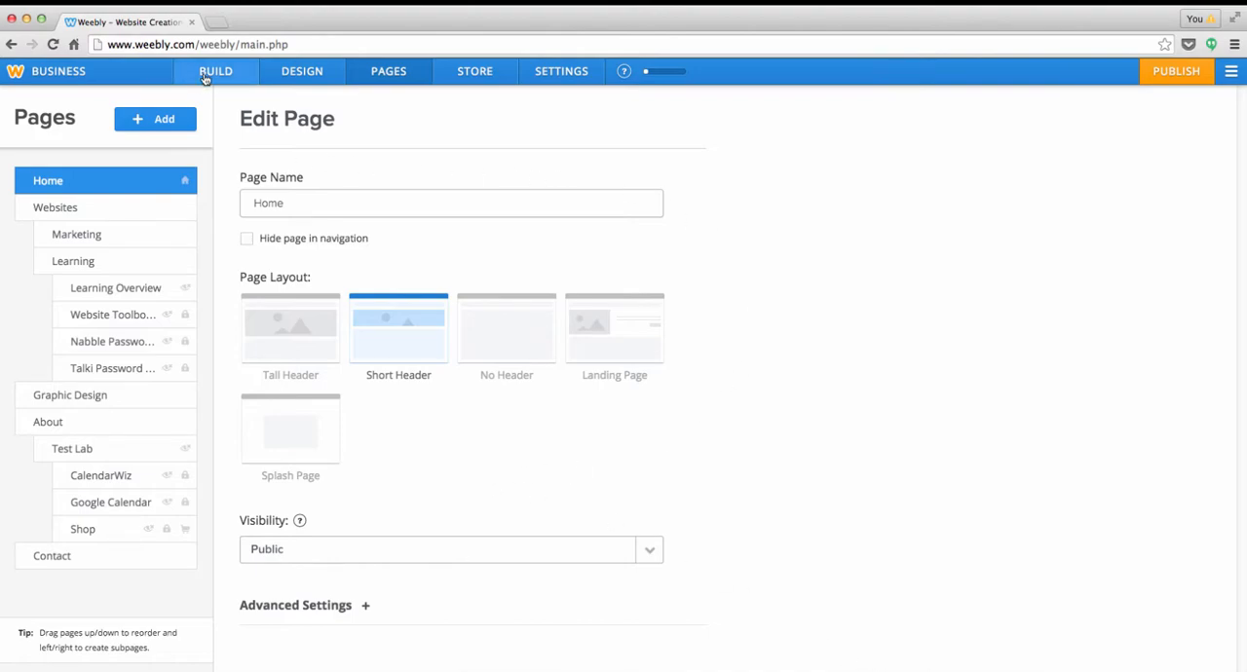
left_click(214, 70)
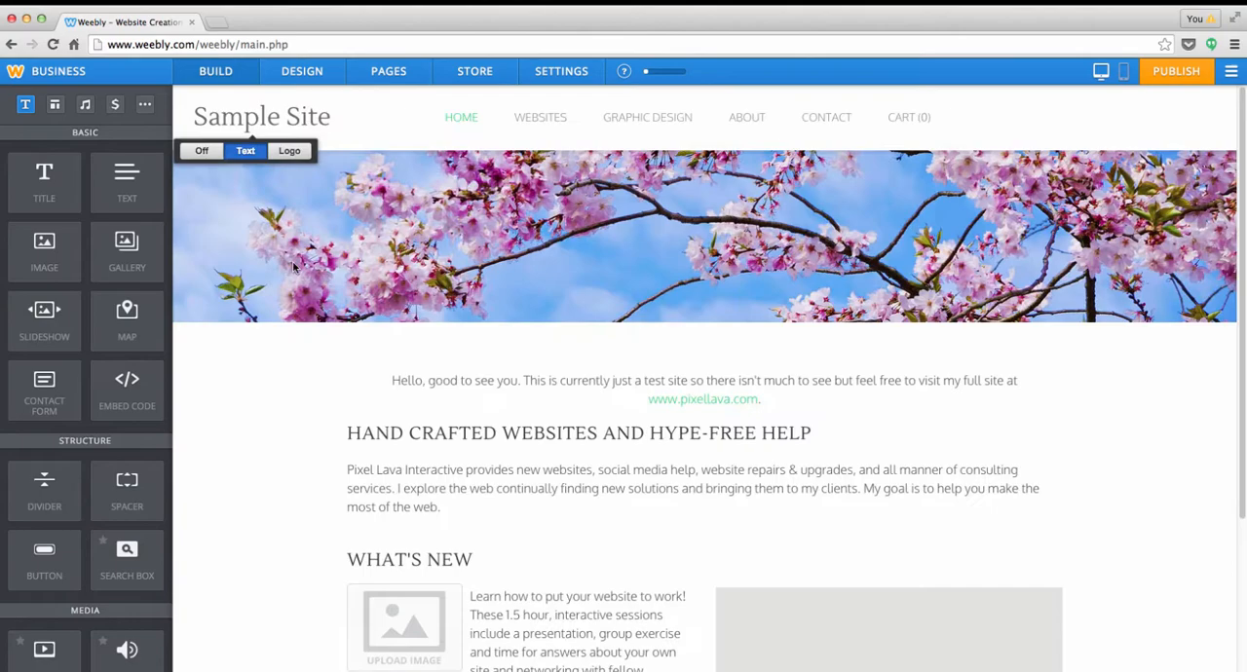